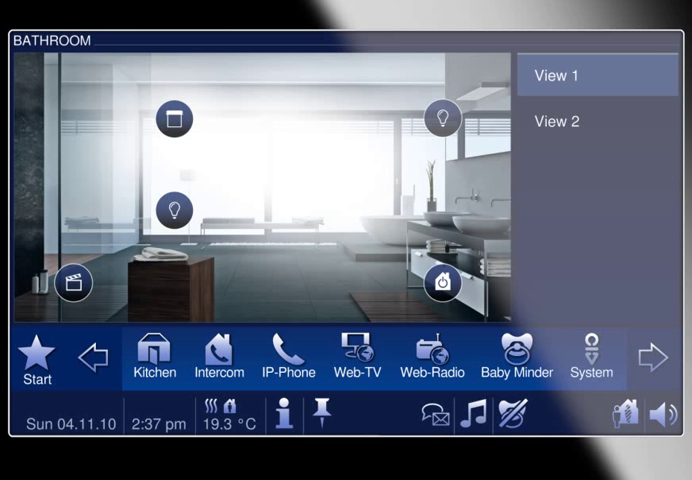
# Step: Show the Miele oven's status page, running on upper heat at 180°
pyautogui.click(154, 356)
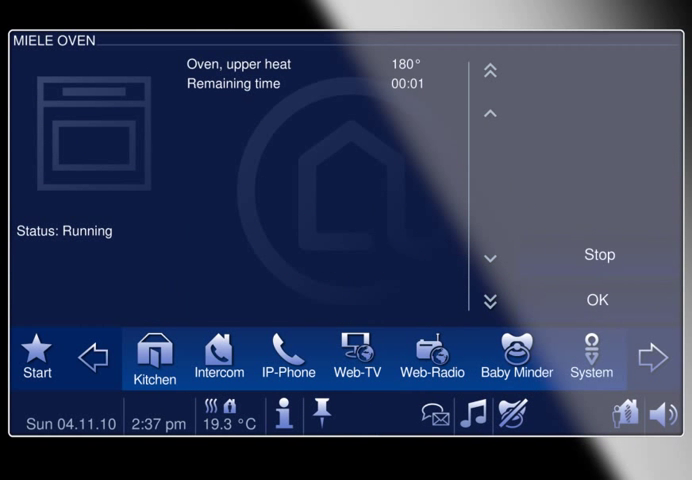
# Step: Stop the Miele oven, then view the tumble dryer on Cupboard dry with 00:30 remaining
pyautogui.click(598, 256)
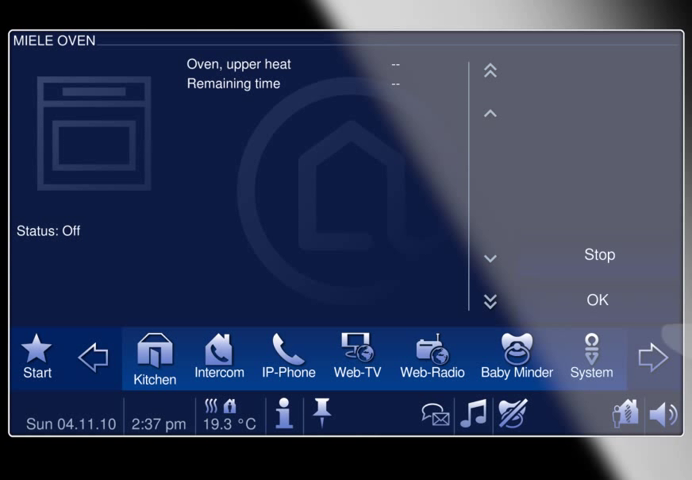
pyautogui.click(154, 356)
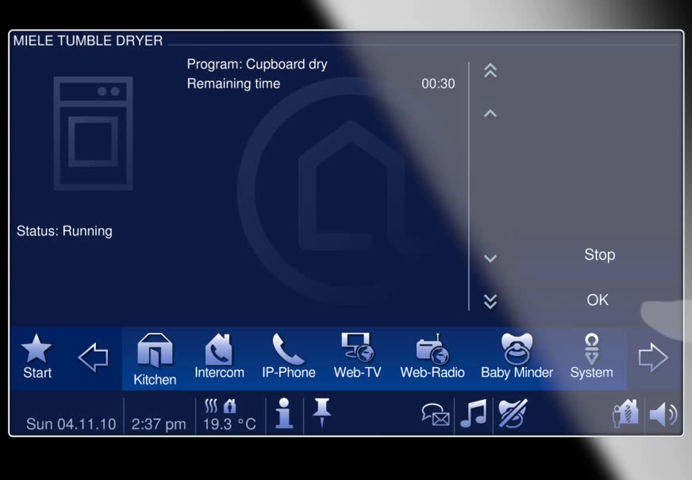
# Step: Return to the Bathroom room view and bring up the Good Morning scene's Start panel
pyautogui.click(156, 360)
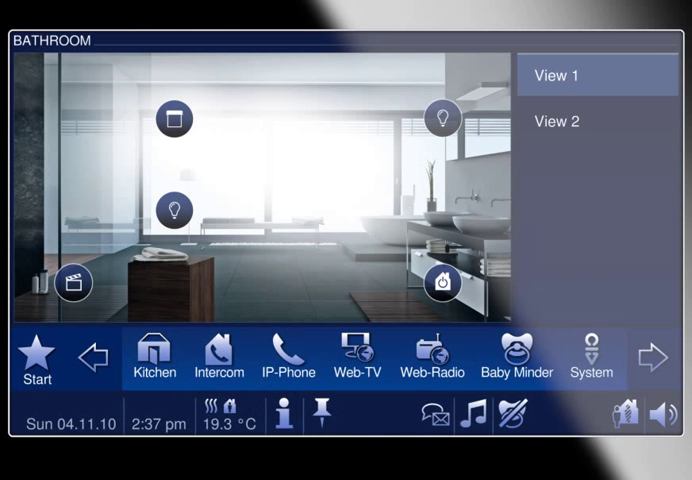
pyautogui.click(72, 282)
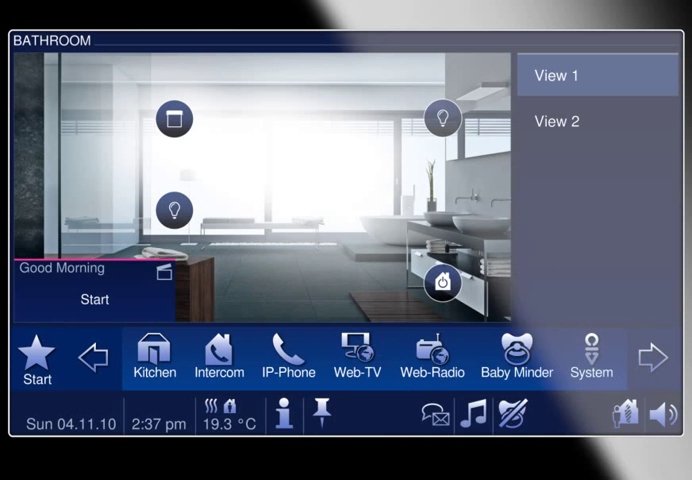